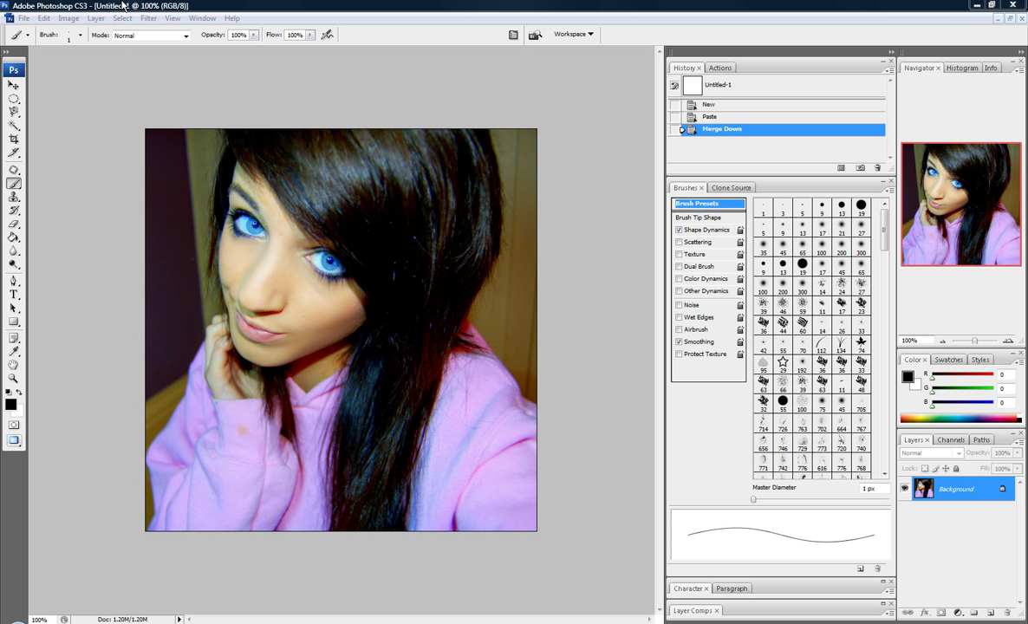
mouse_move(163, 291)
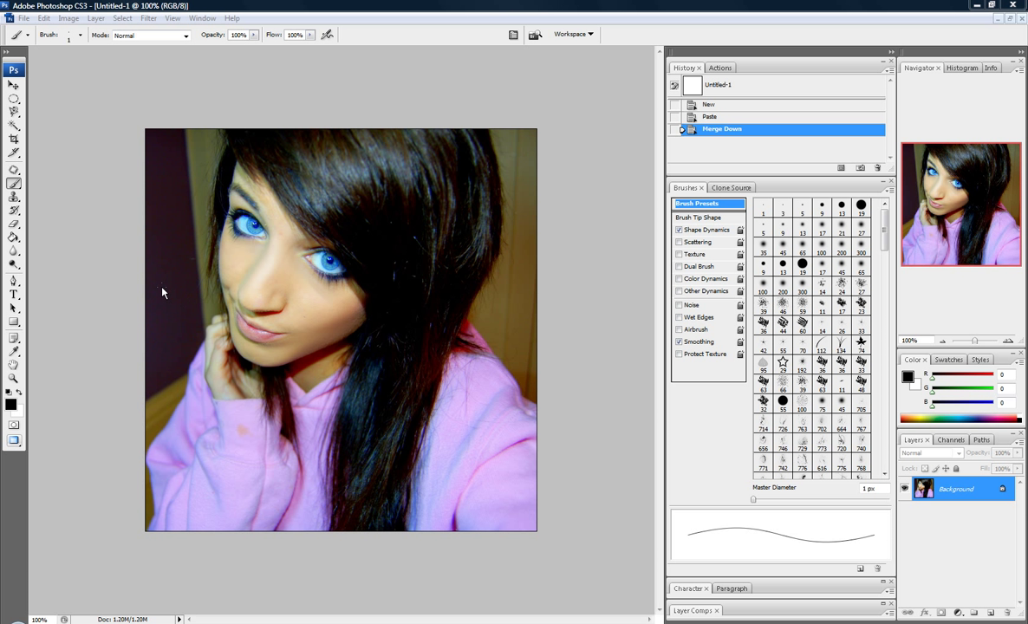
mouse_move(249, 288)
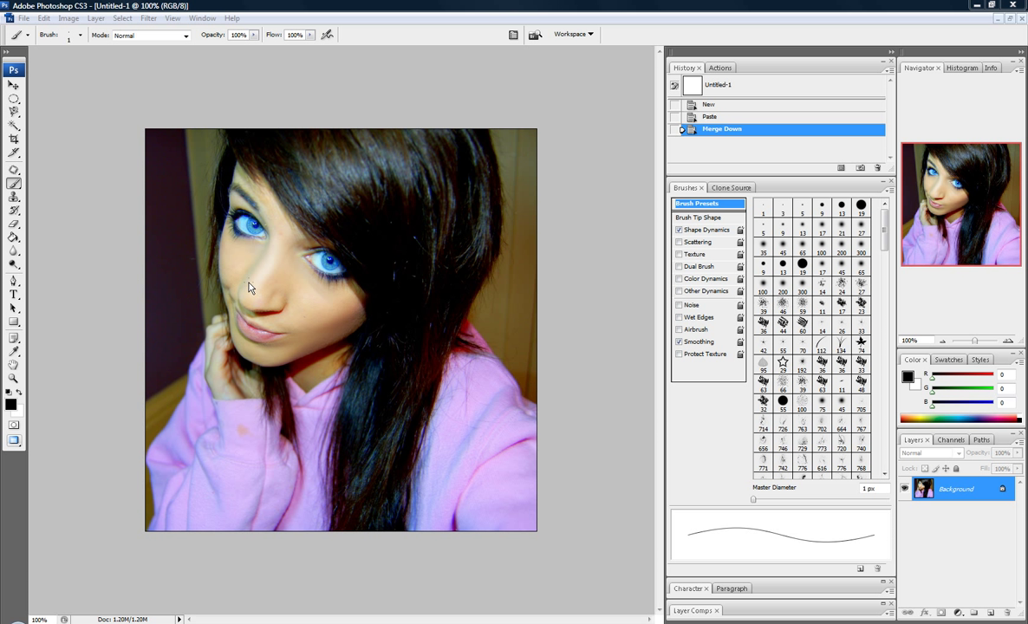
mouse_move(991, 617)
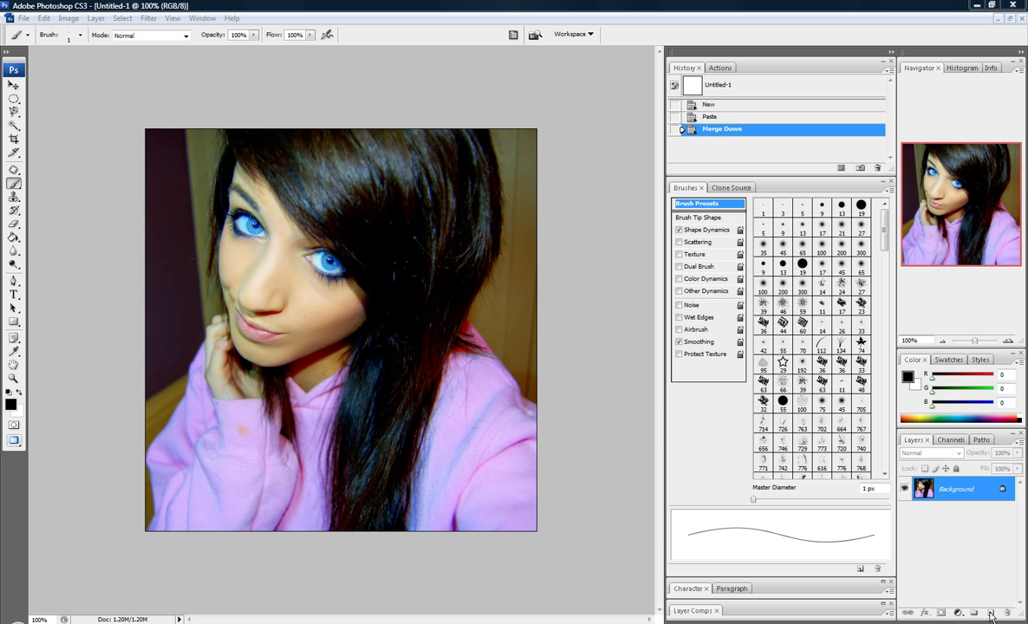
Add a new empty Layer 1 above the merged portrait background for the stitches.
click(988, 613)
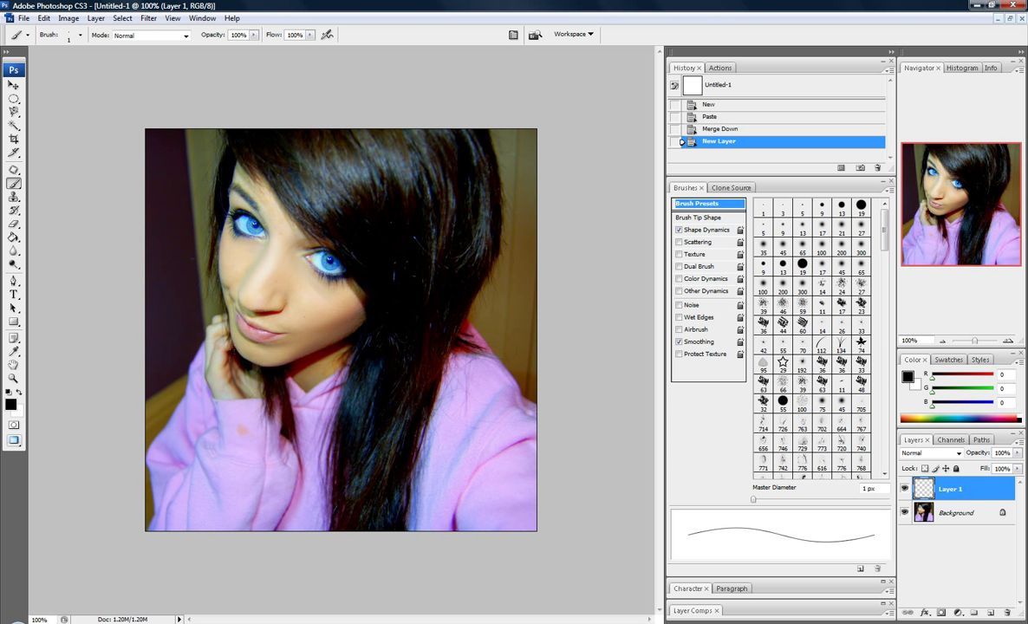
Magnify the portrait to about 376% around the girl's mouth and nose.
click(95, 18)
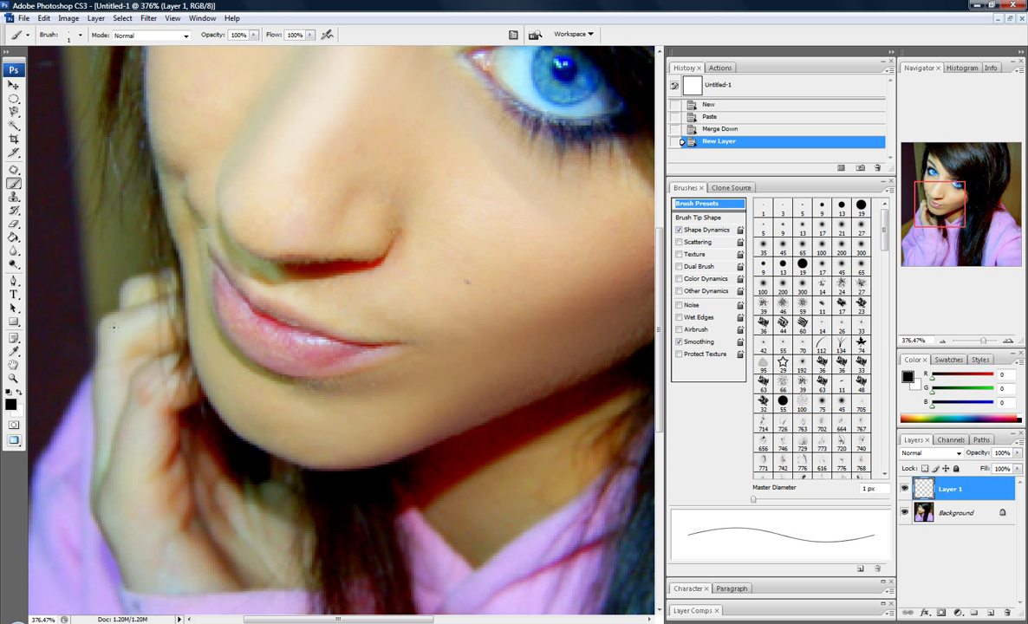
mouse_move(112, 329)
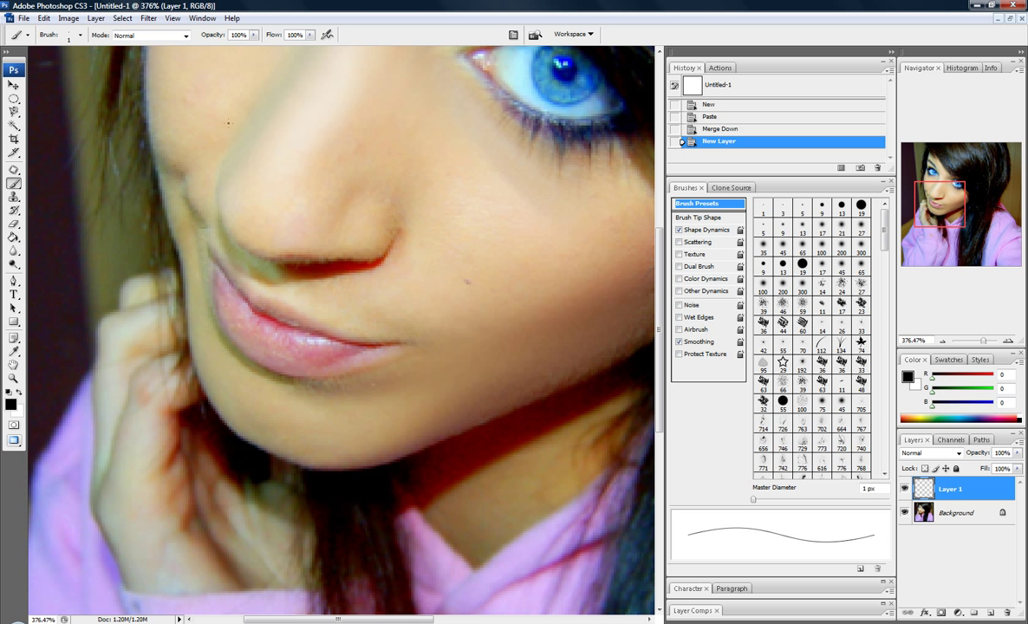
Shrink the brush master diameter to a thin stroke for the first black stitch line.
click(79, 35)
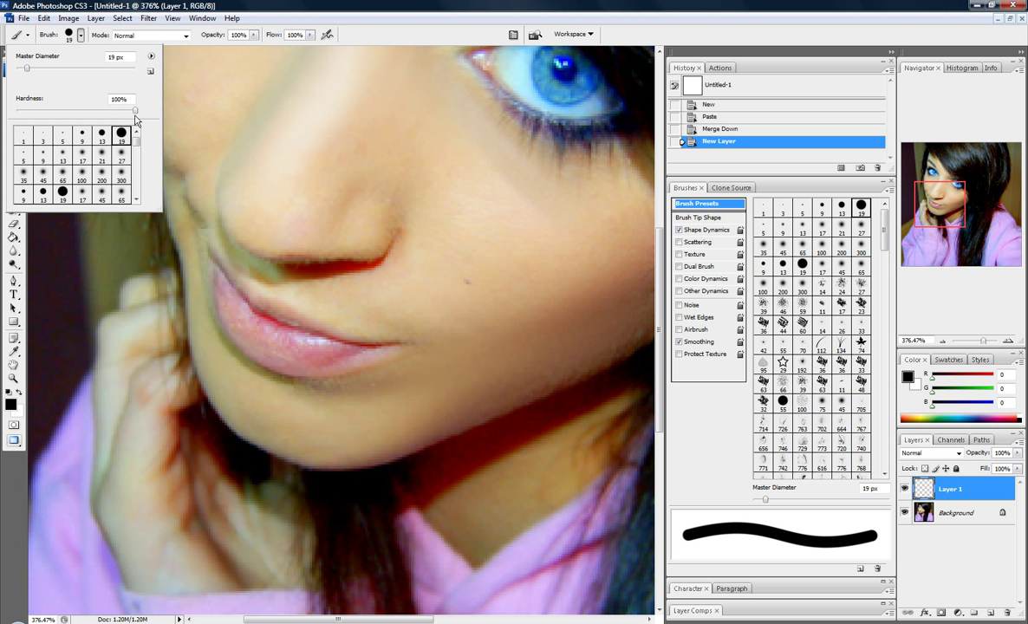
drag(135, 110, 16, 111)
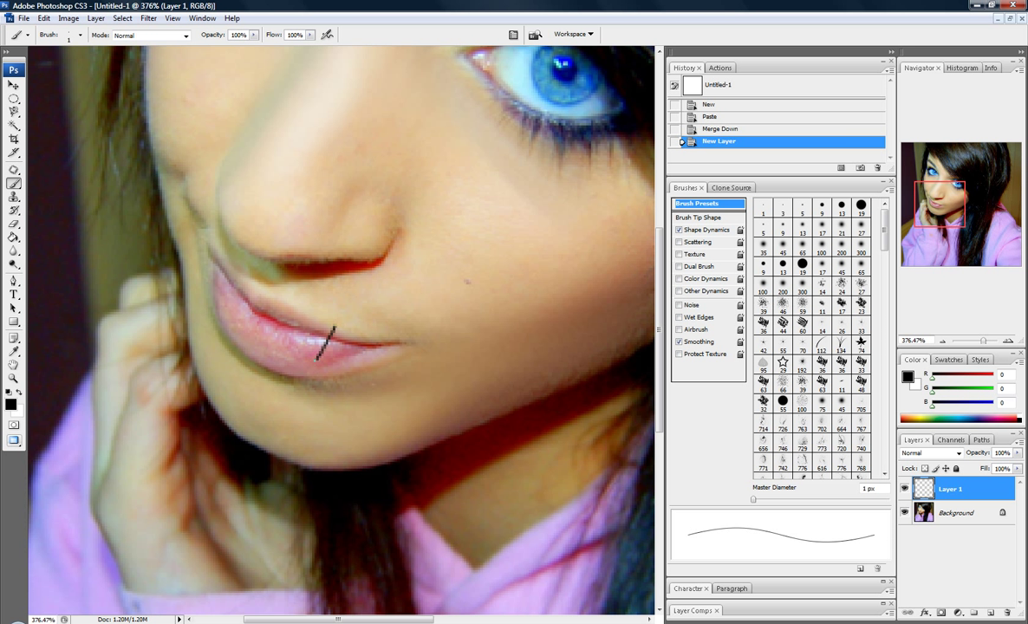
Paint four curved black stitch strokes across the girl's upper and lower lips on Layer 1.
drag(328, 333, 305, 375)
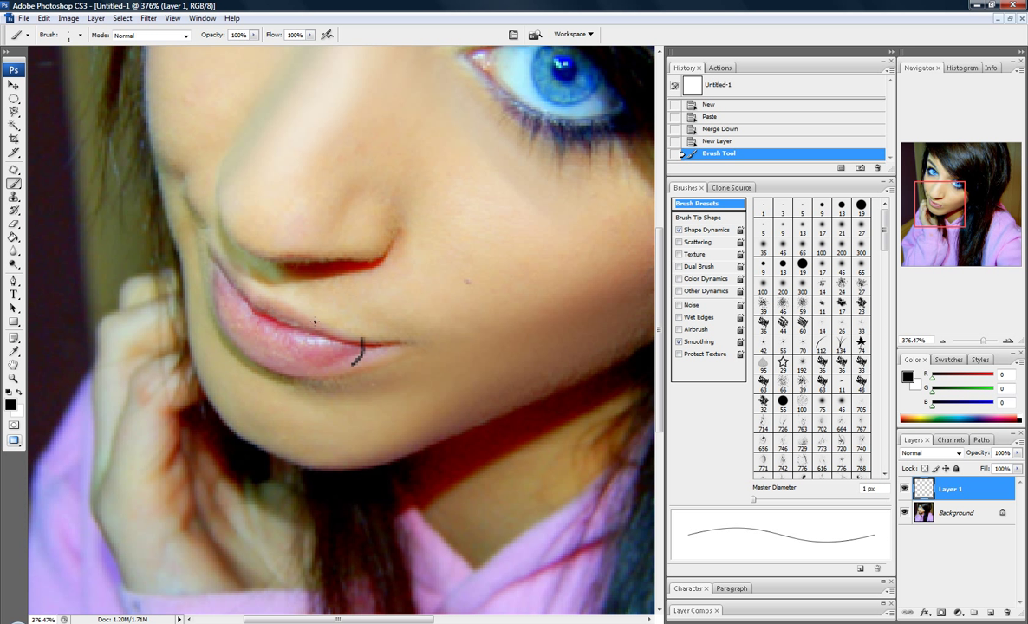
drag(315, 326, 286, 373)
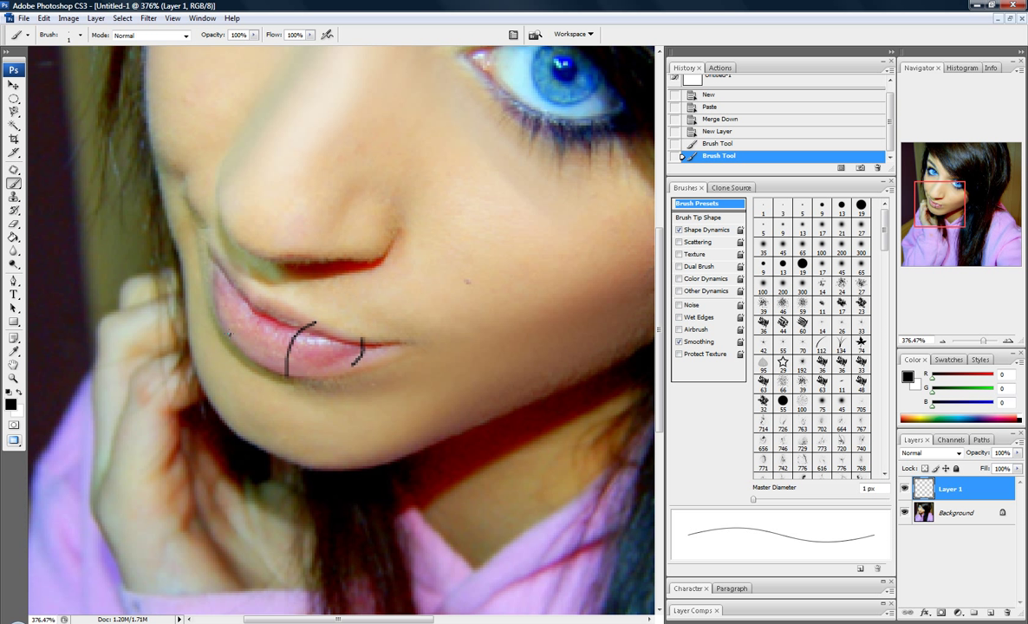
drag(251, 292, 229, 338)
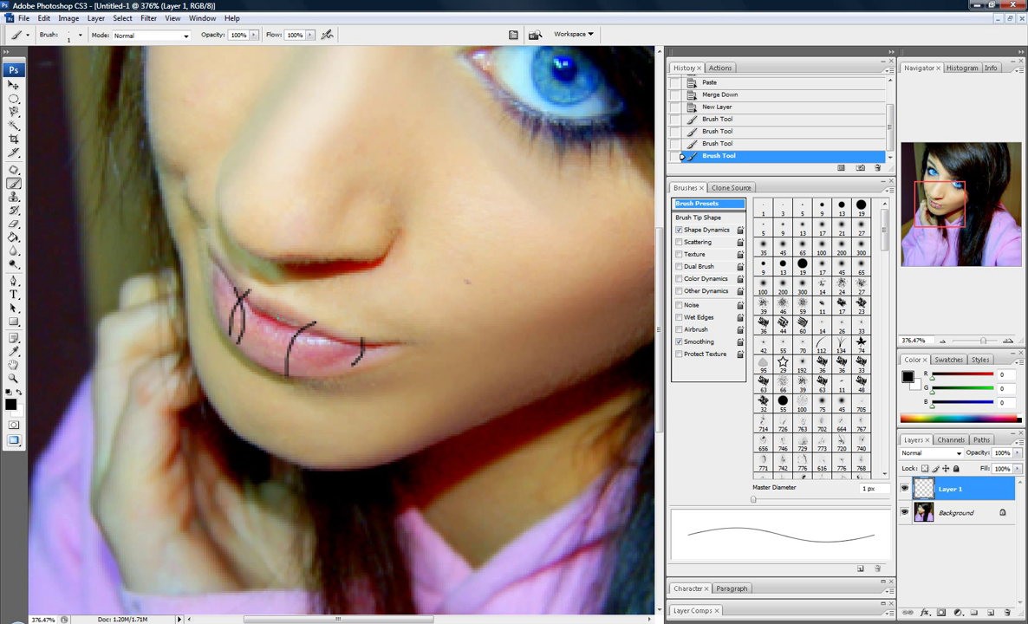
drag(261, 305, 251, 359)
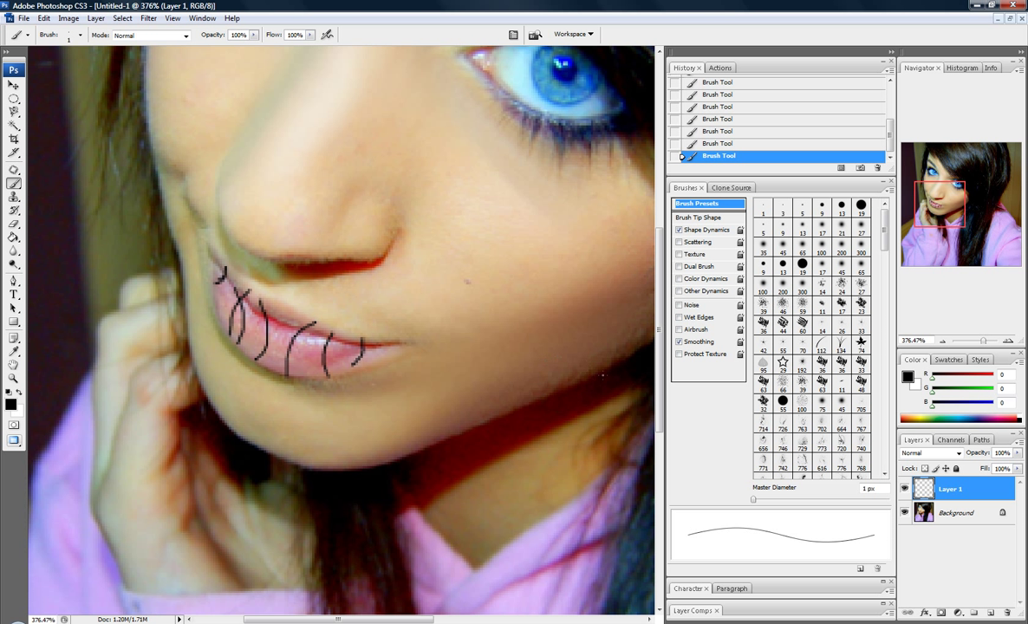
Apply a Drop Shadow layer style to the stitch marks on Layer 1 and accept it.
double_click(950, 488)
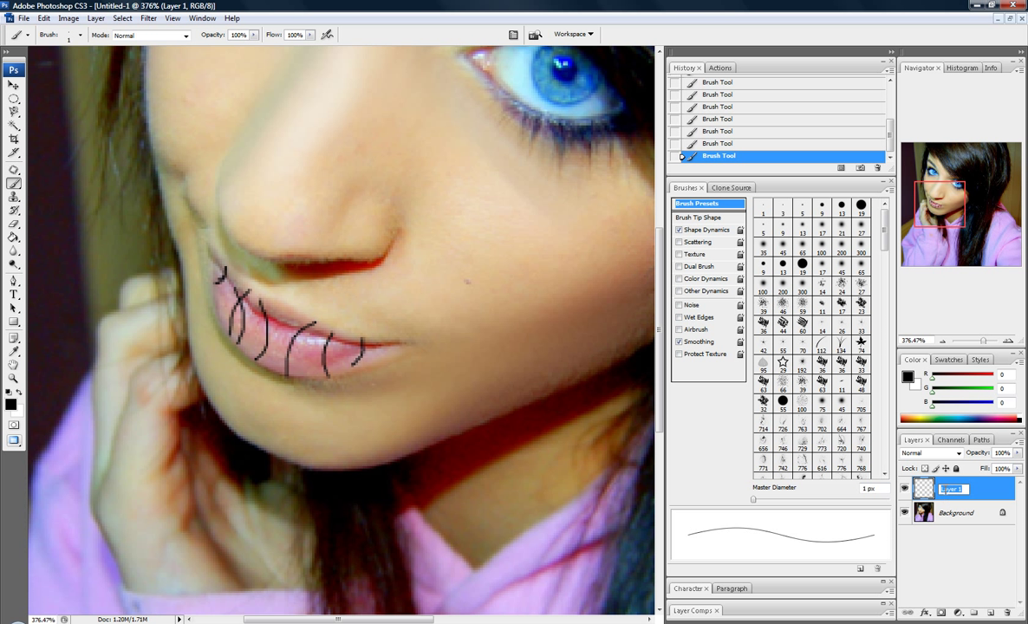
double_click(954, 488)
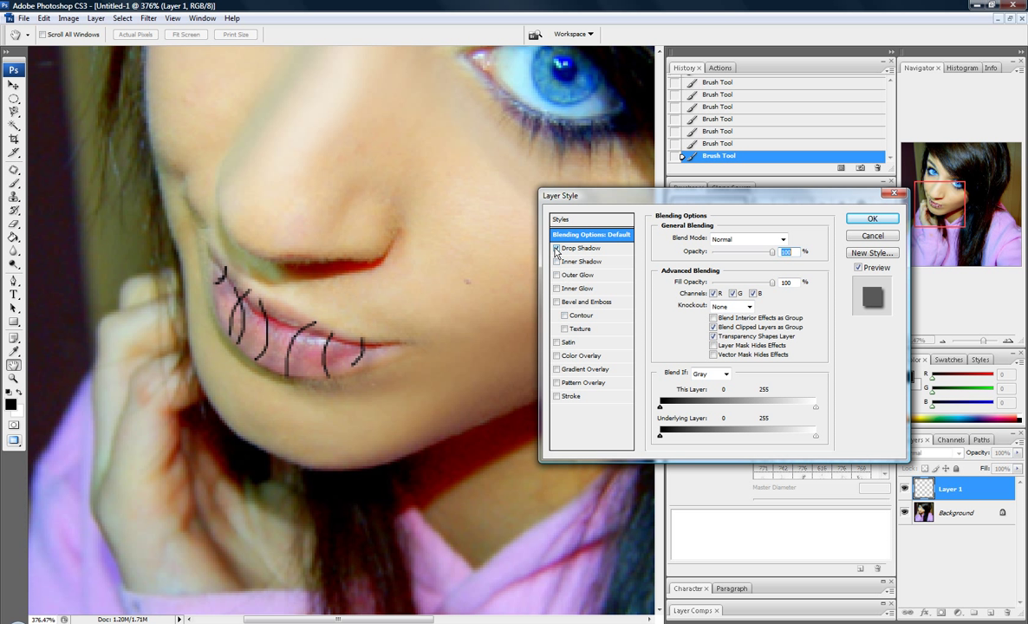
click(580, 248)
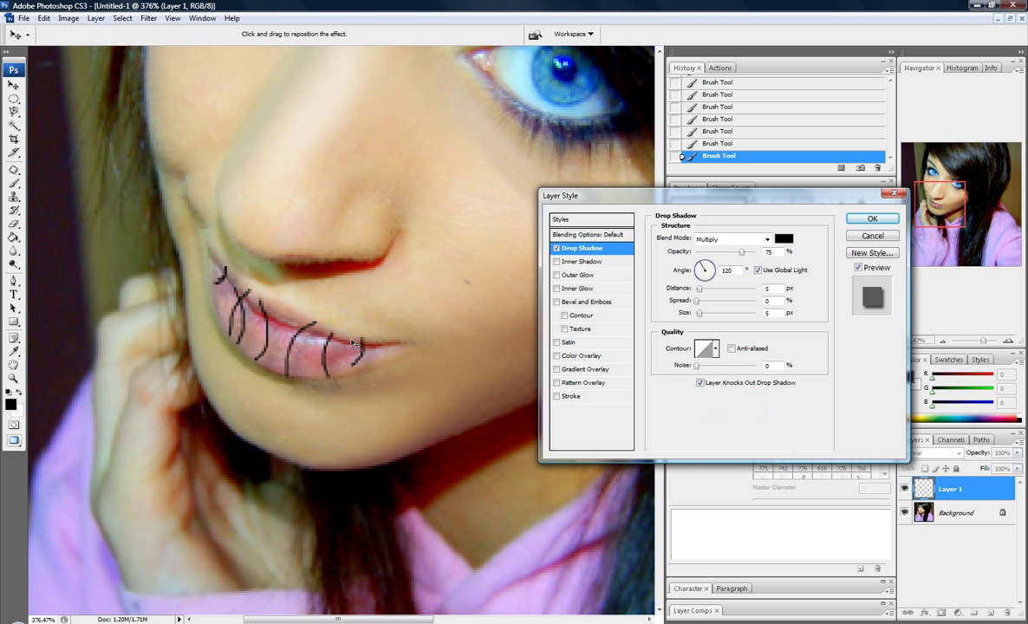
mouse_move(544, 349)
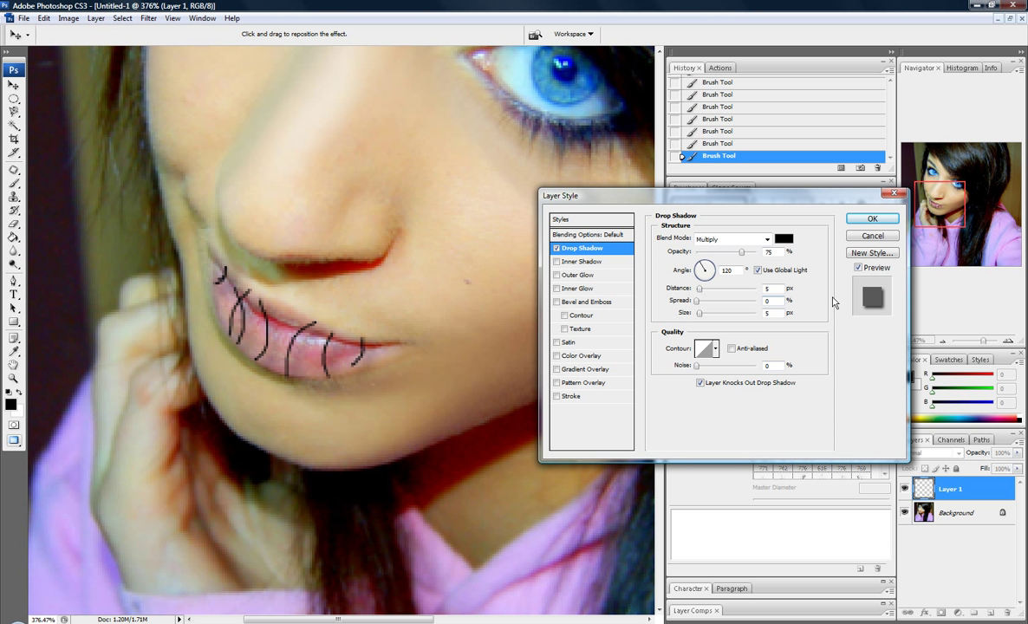
mouse_move(748, 305)
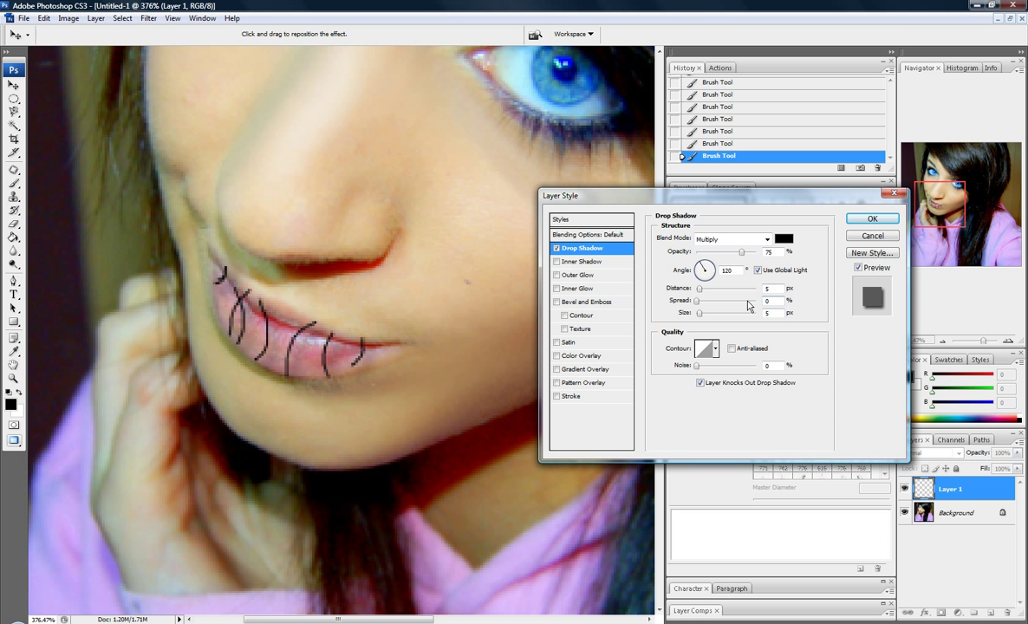
mouse_move(749, 343)
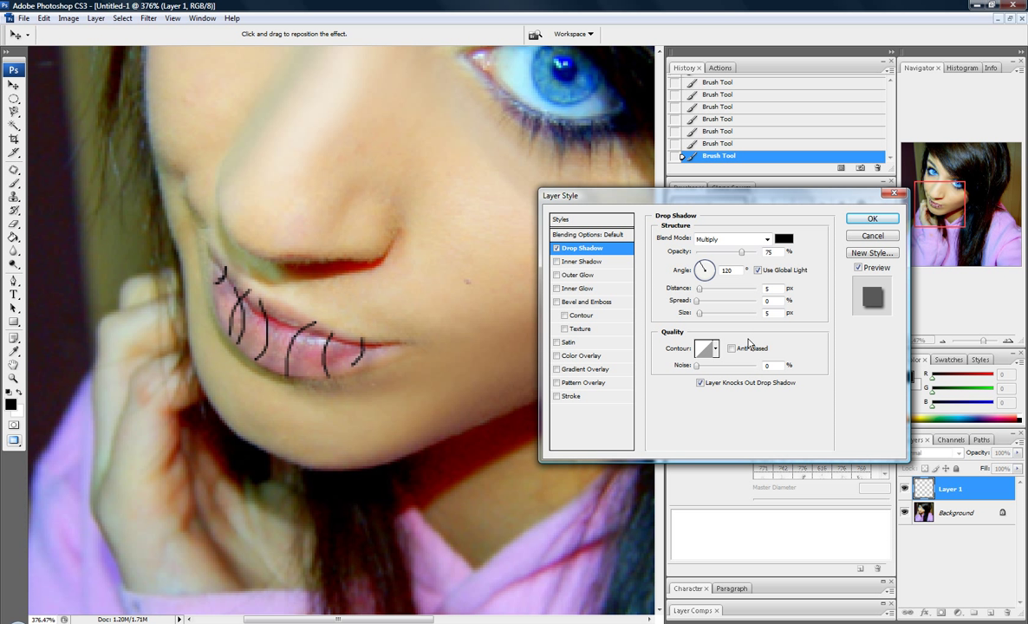
mouse_move(767, 346)
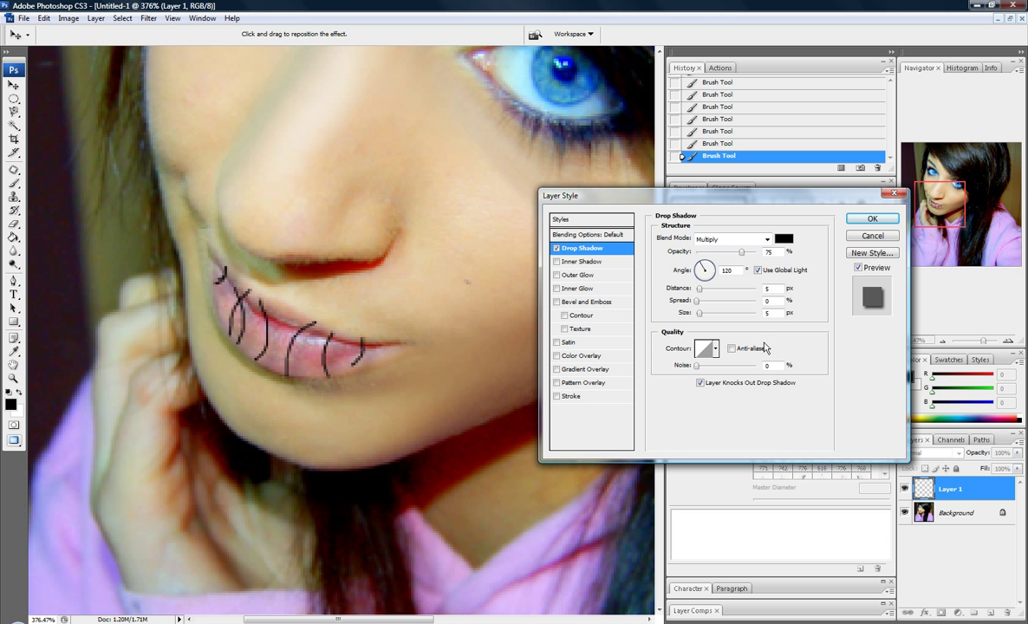
mouse_move(794, 357)
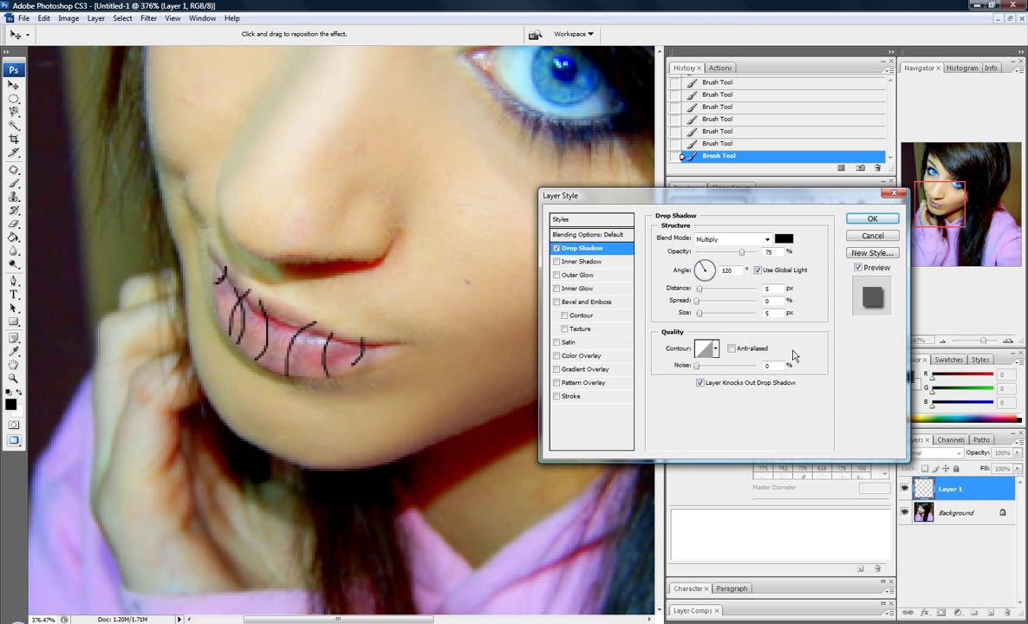
click(872, 219)
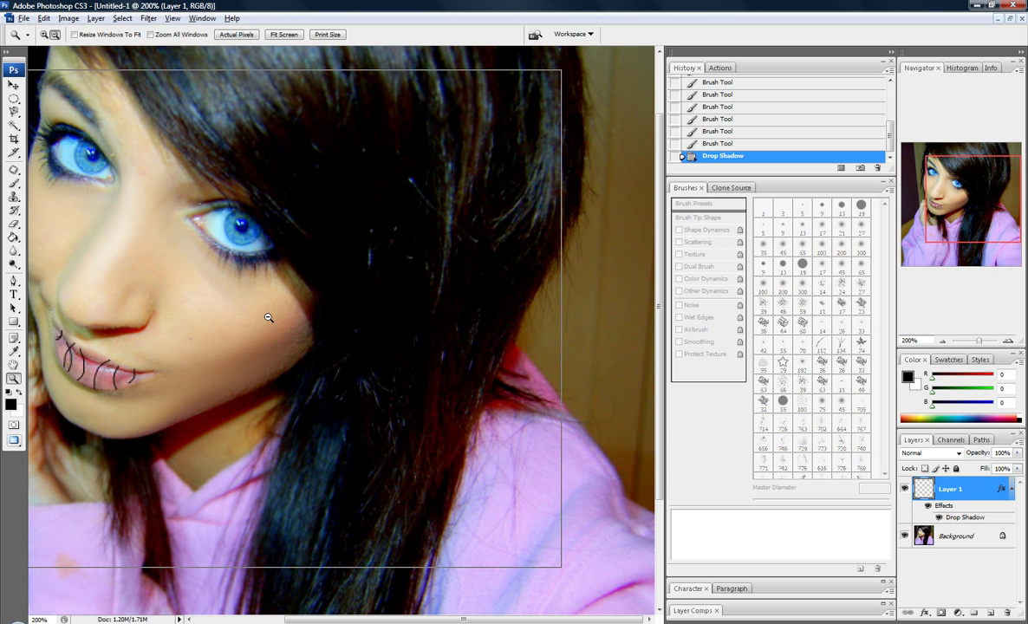
Show the whole portrait at Actual Pixels to inspect the shadowed stitches.
click(284, 35)
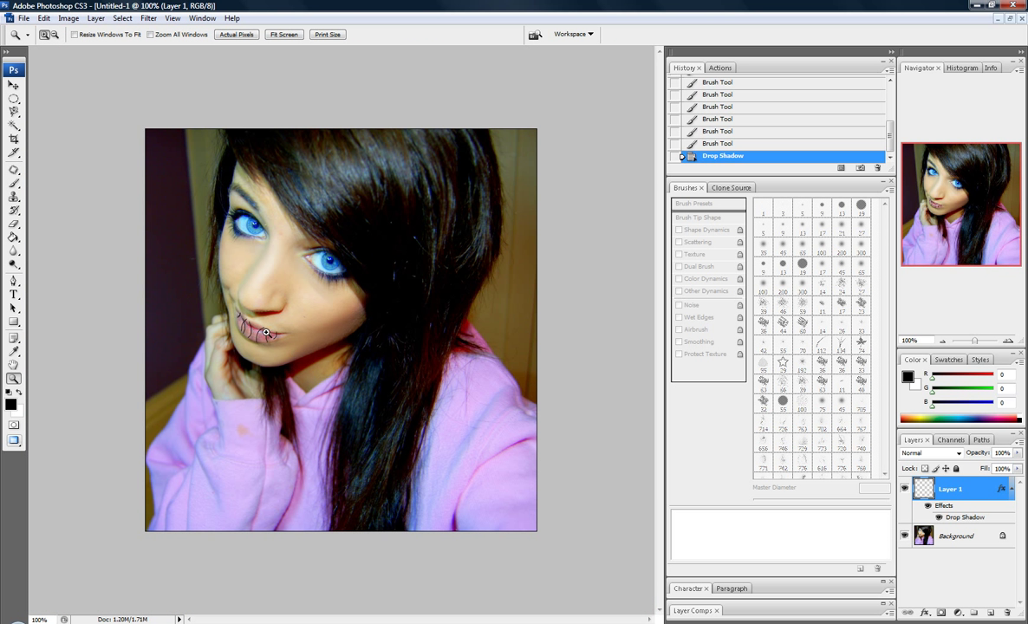
mouse_move(222, 304)
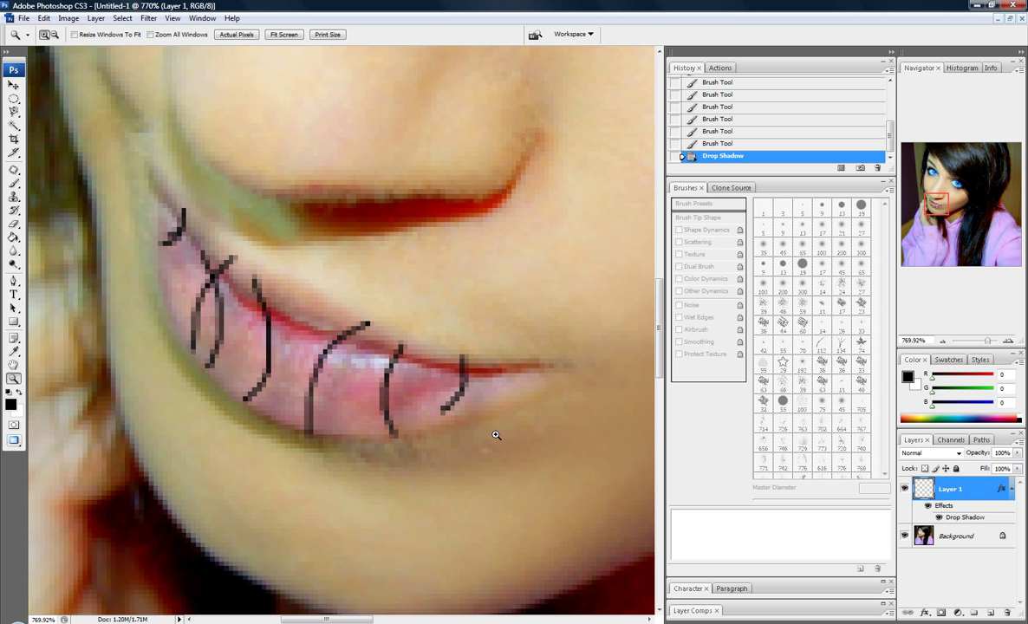
mouse_move(97, 42)
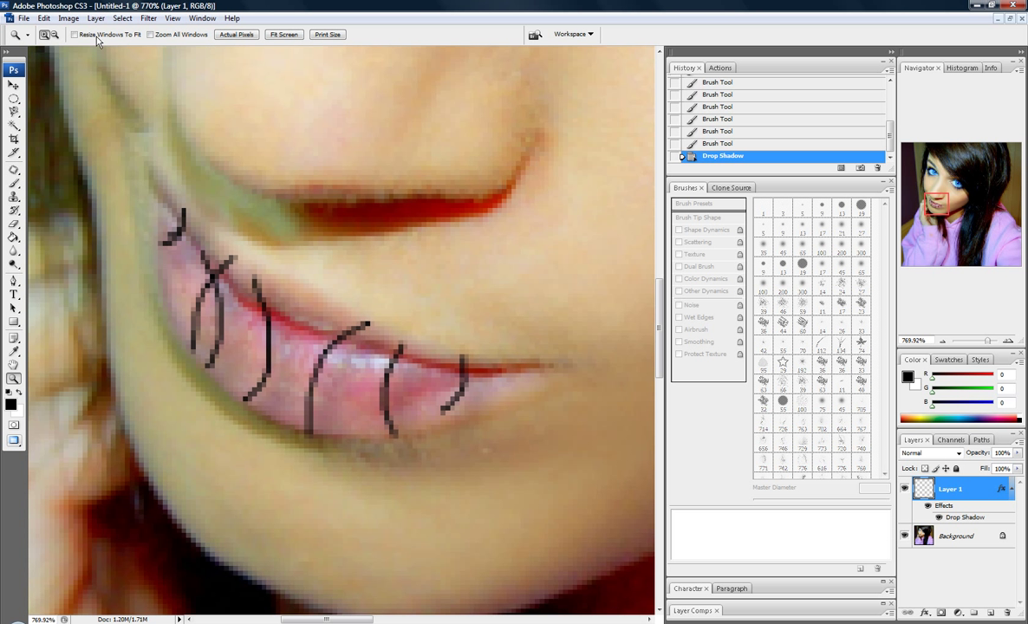
mouse_move(120, 152)
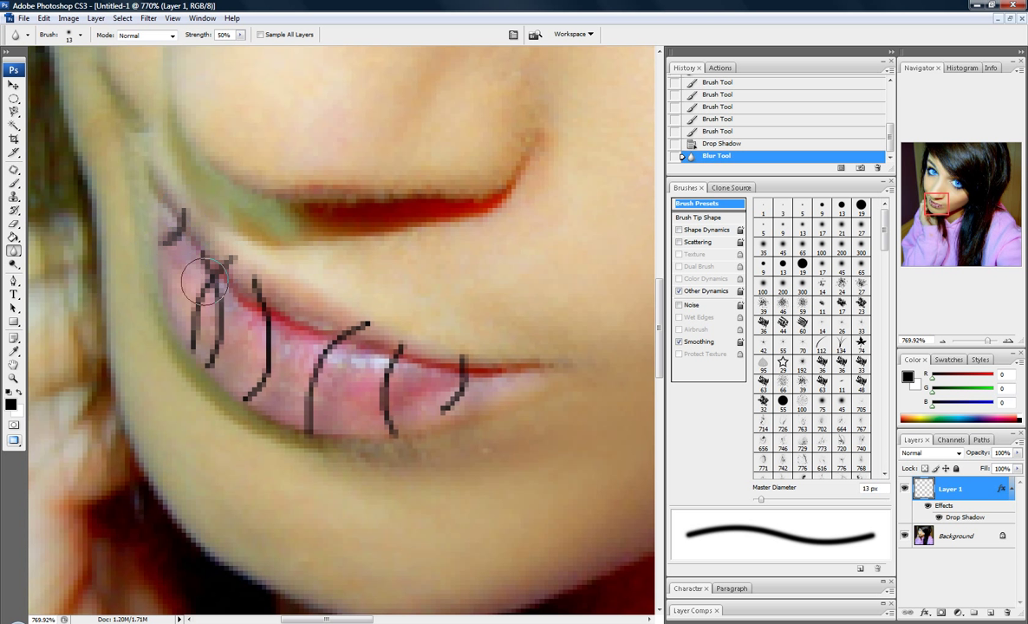
Soften the black stitch lines on the lips with a Blur tool stroke.
drag(214, 278, 312, 433)
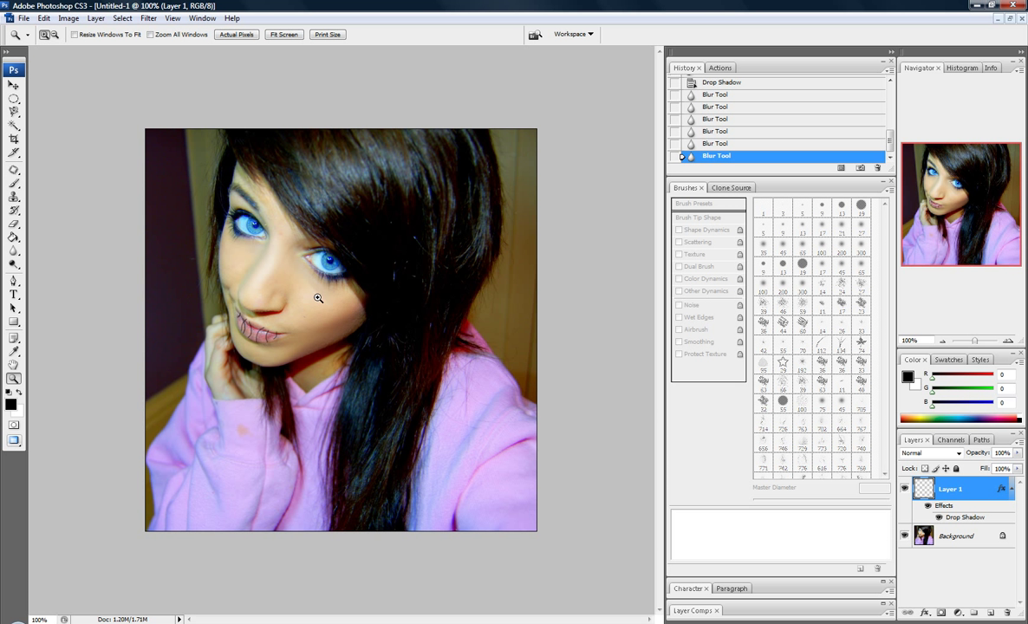
mouse_move(26, 242)
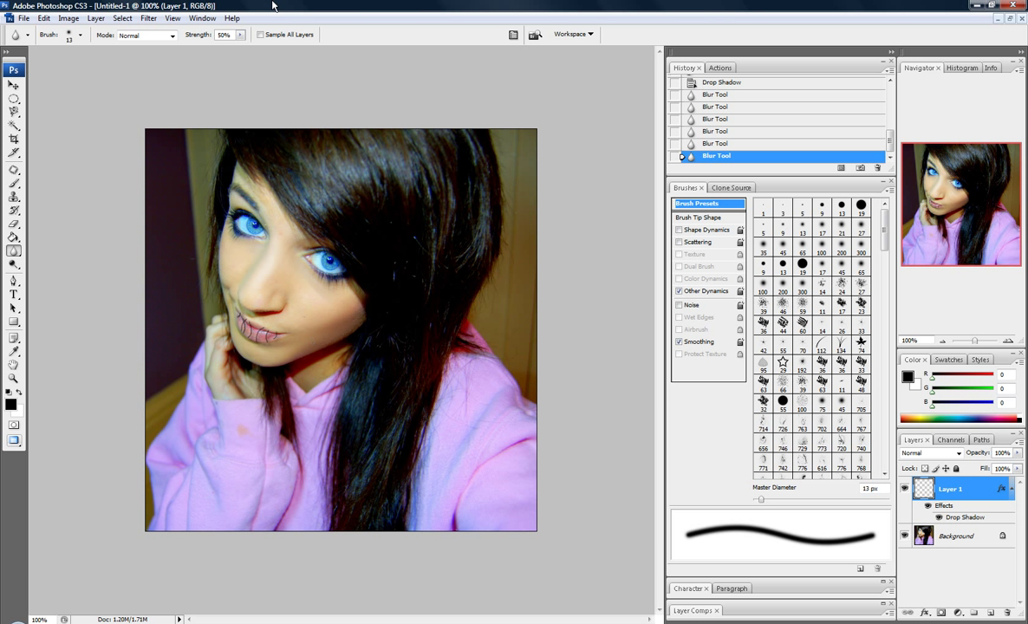
mouse_move(36, 242)
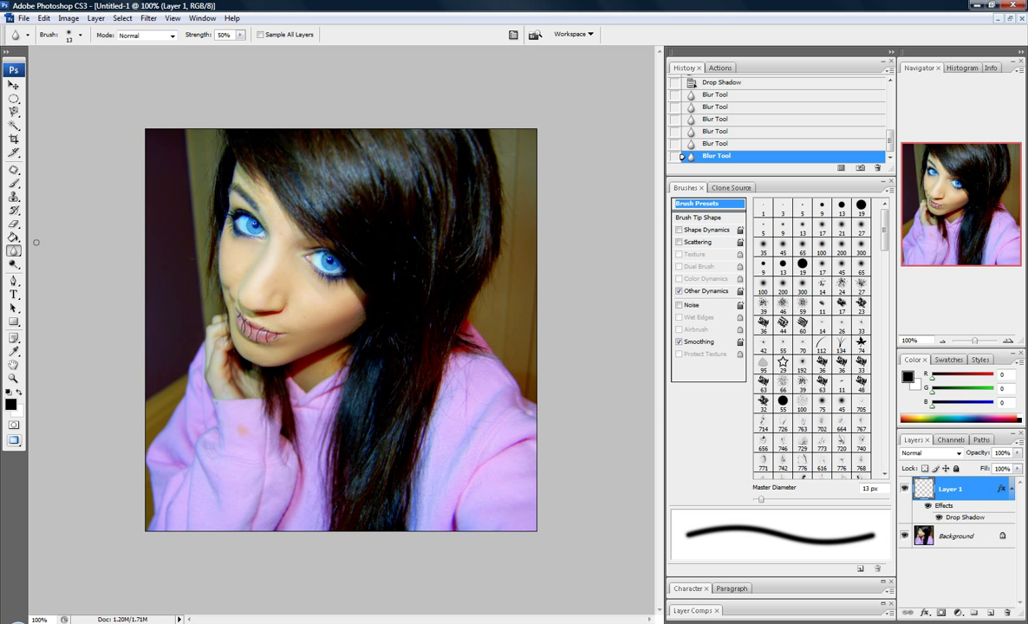
mouse_move(45, 254)
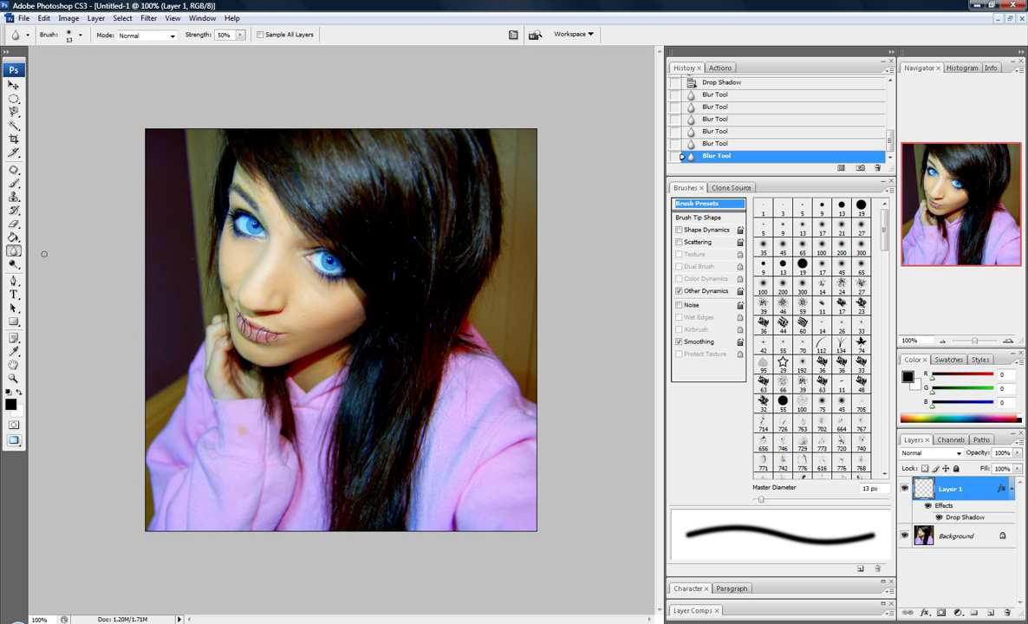
mouse_move(45, 257)
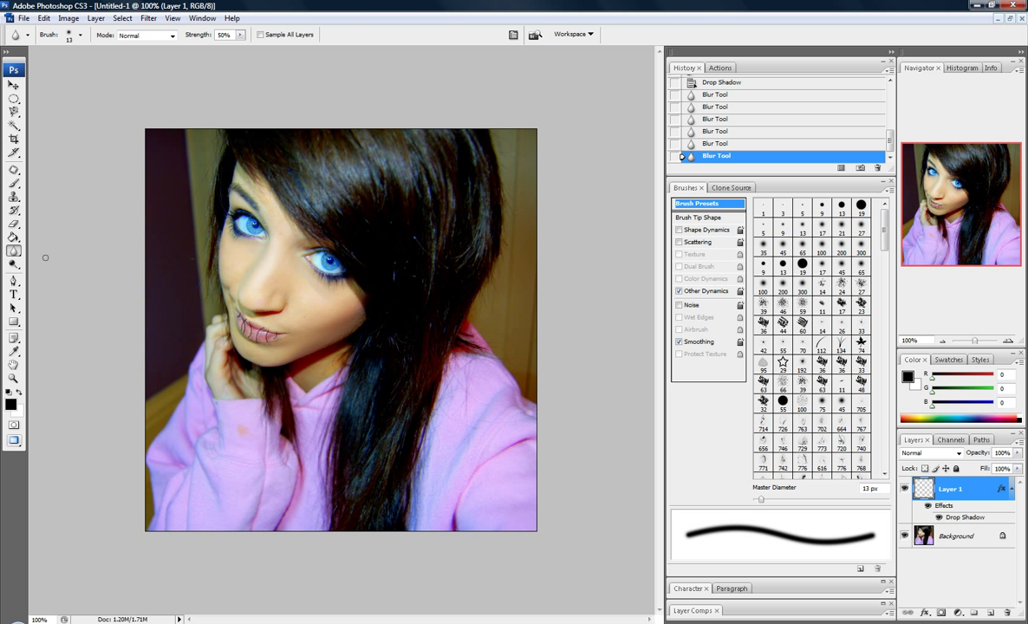
mouse_move(45, 258)
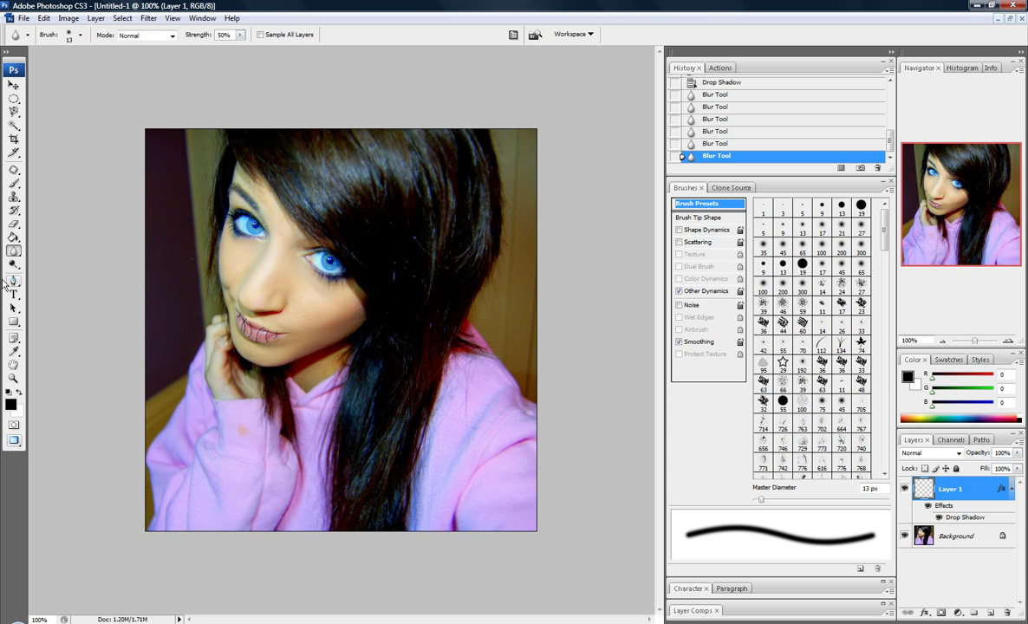
mouse_move(121, 93)
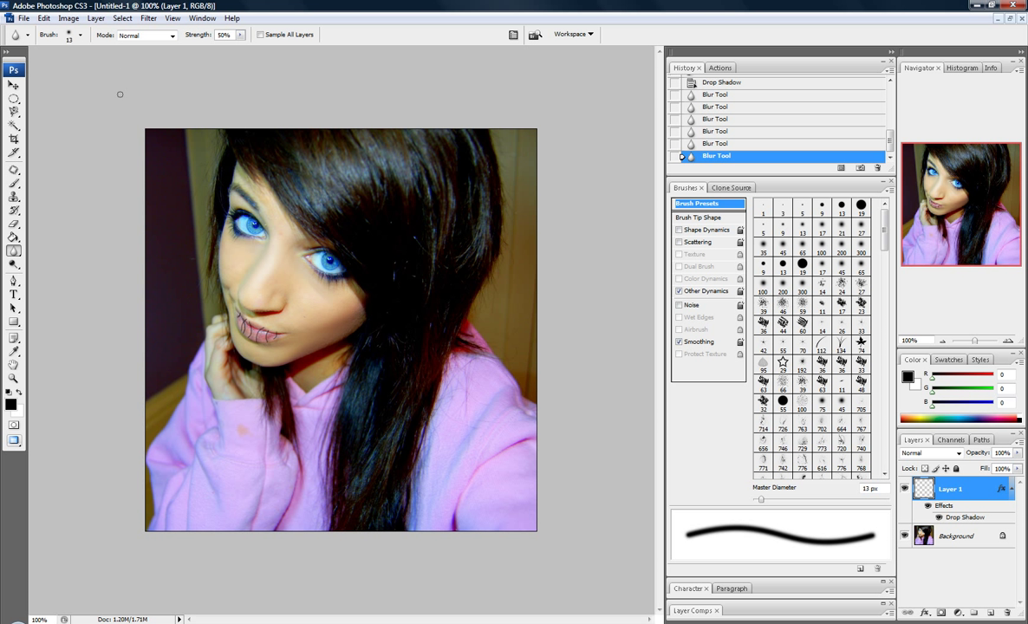
mouse_move(198, 308)
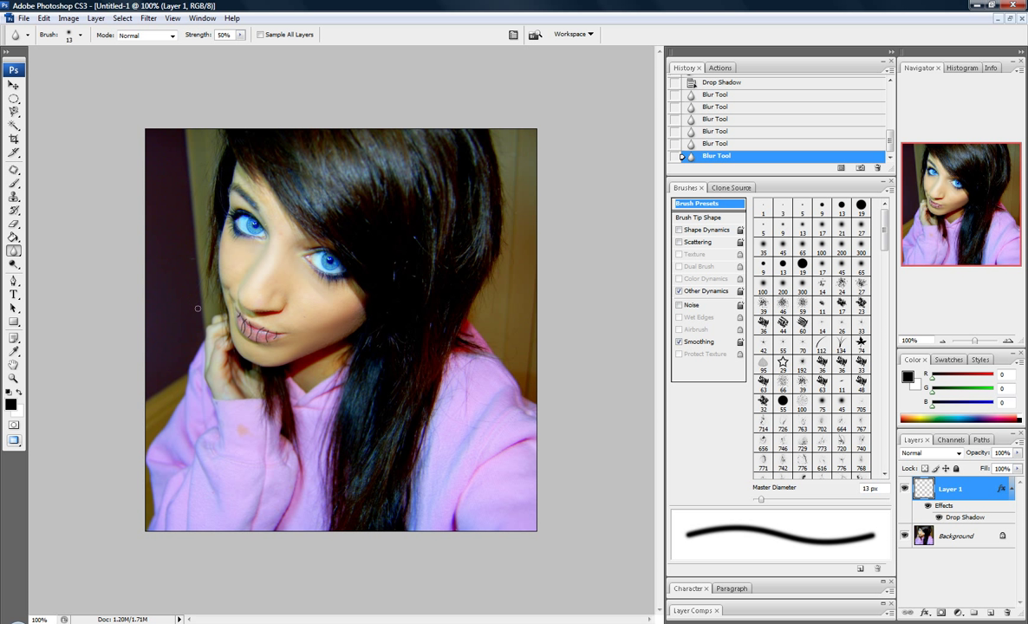
mouse_move(208, 319)
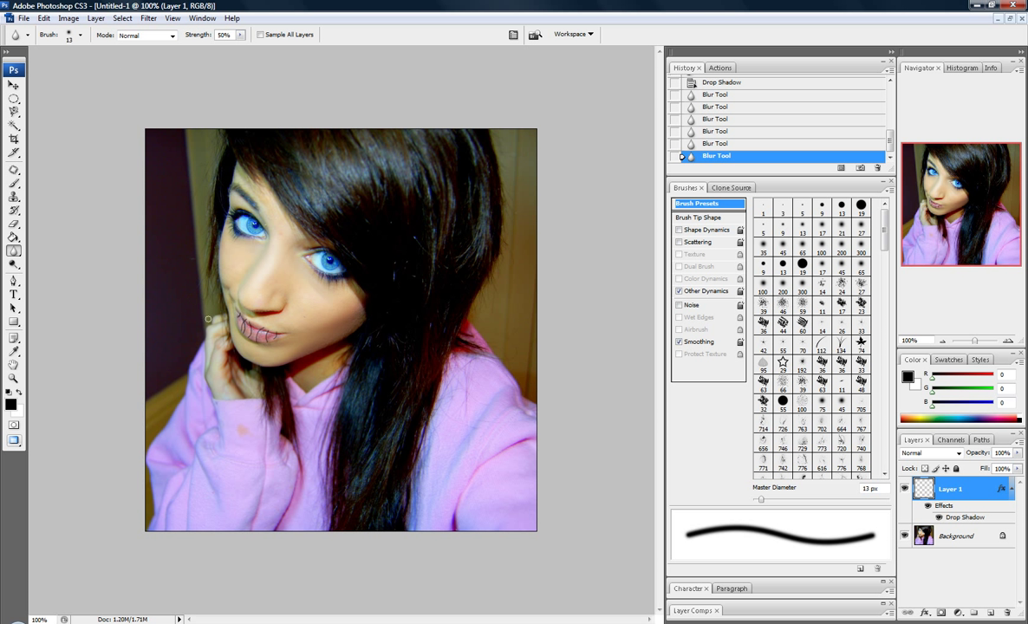